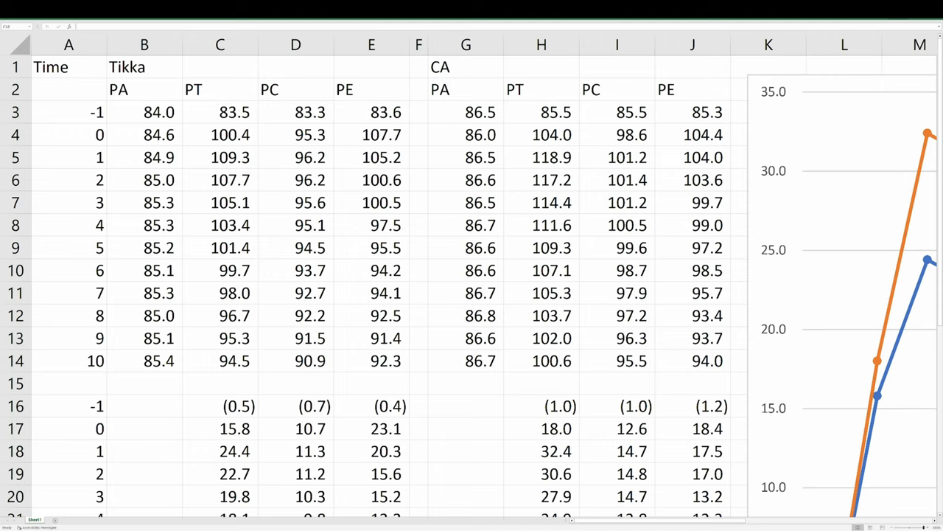
{"action": "mouse_move", "coordinate": [861, 125]}
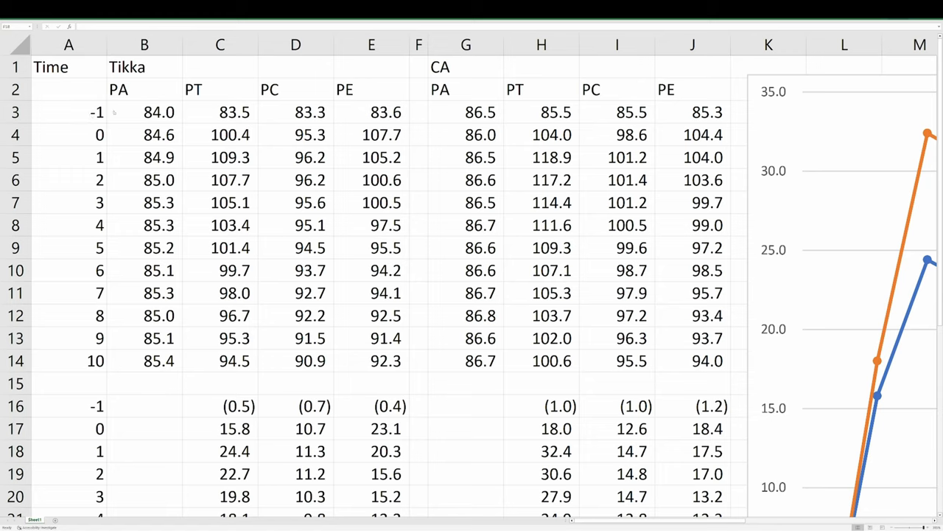
Review the ambient baseline readings at time -1 and the Tikka readings at time 0.
{"action": "left_click", "coordinate": [159, 112]}
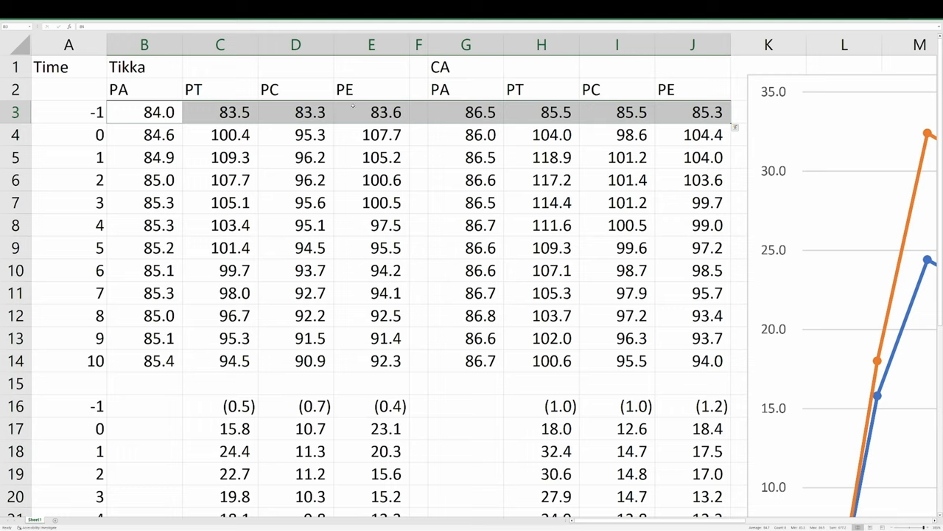
{"action": "left_click", "coordinate": [145, 112]}
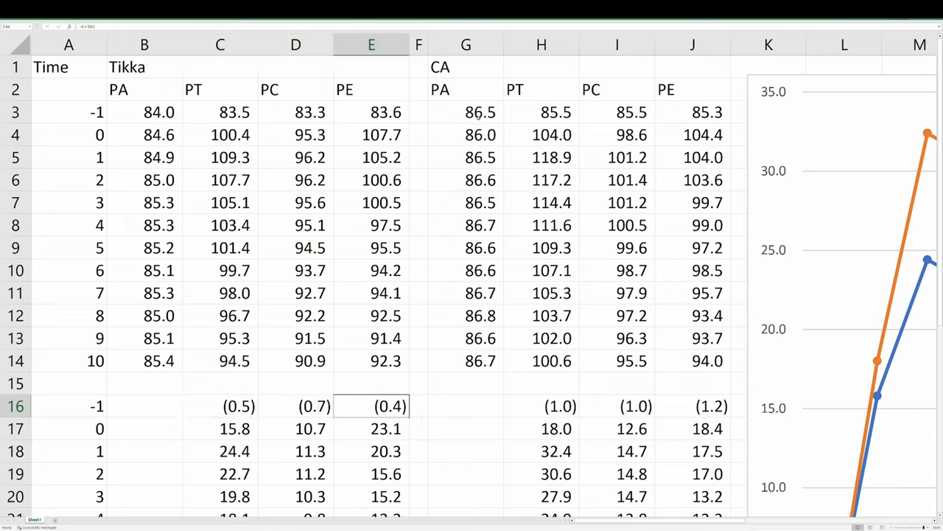
{"action": "left_click", "coordinate": [465, 112]}
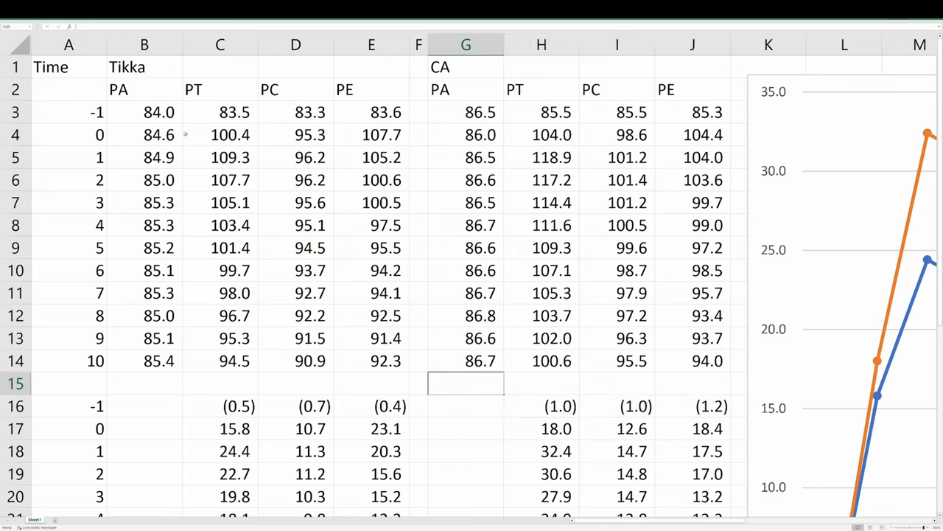
{"action": "left_click", "coordinate": [68, 134]}
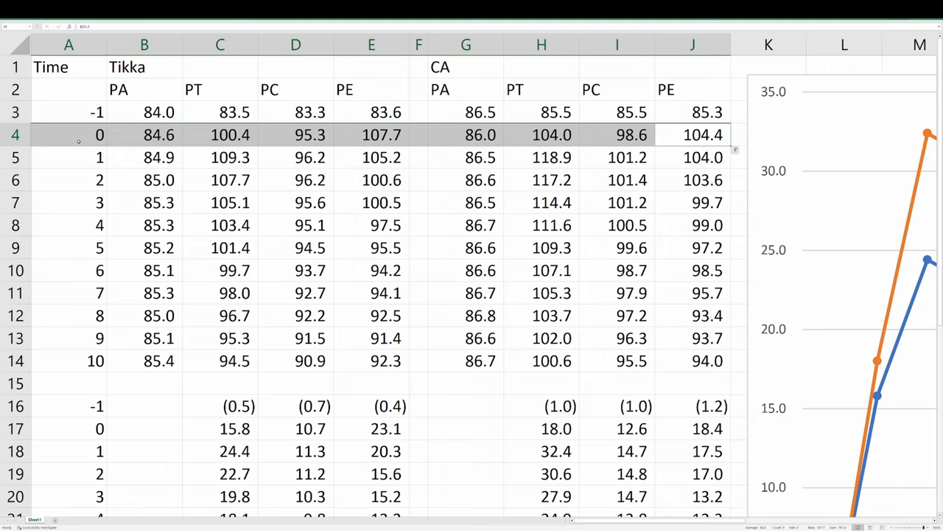
{"action": "left_click", "coordinate": [296, 134]}
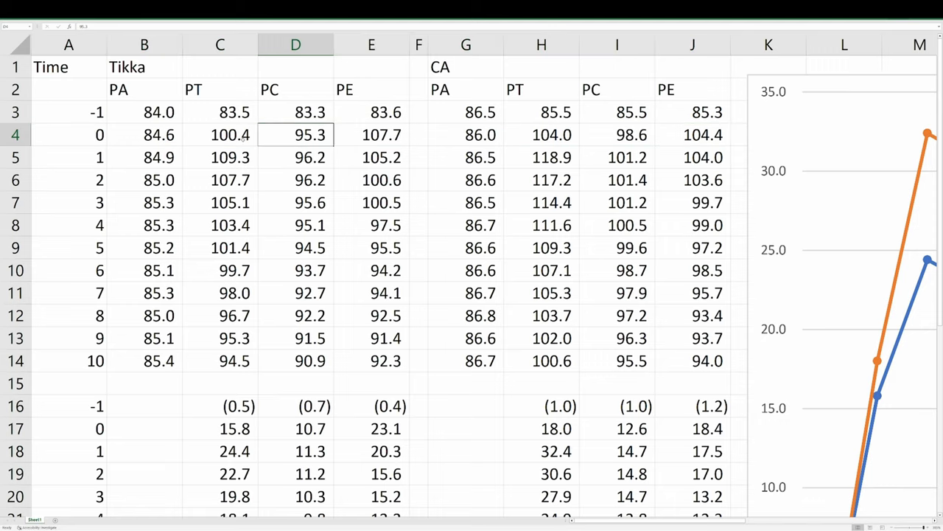
{"action": "left_click", "coordinate": [219, 134]}
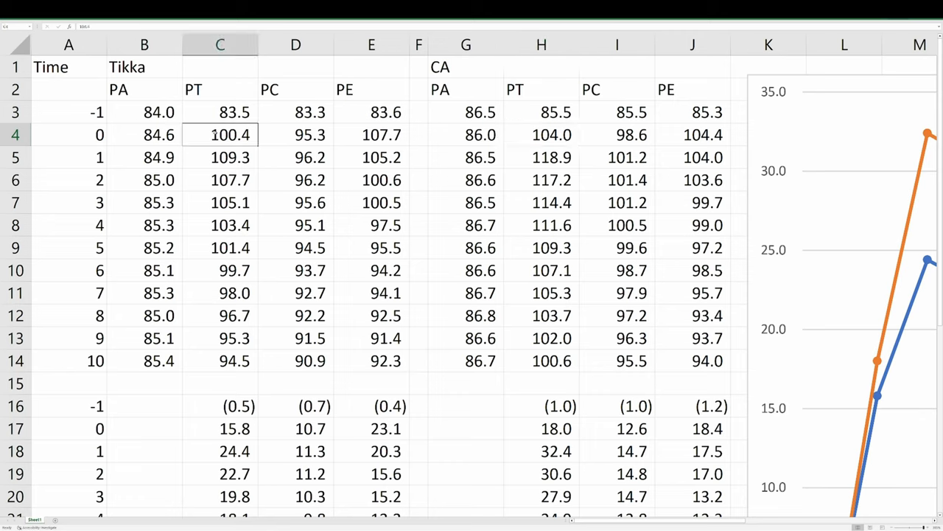
Check the Tikka and CA PT peaks at time 1 and remaining time 0 readings.
{"action": "left_click", "coordinate": [220, 157]}
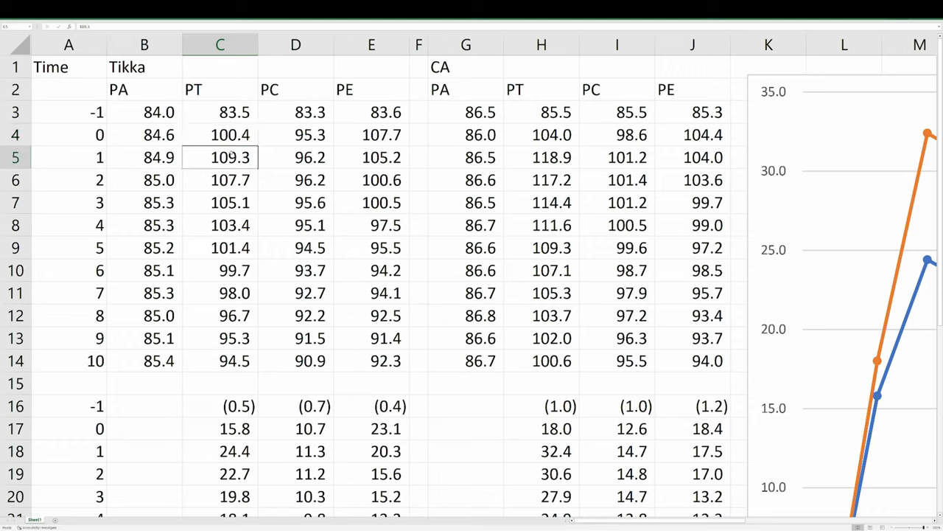
{"action": "left_click", "coordinate": [542, 134]}
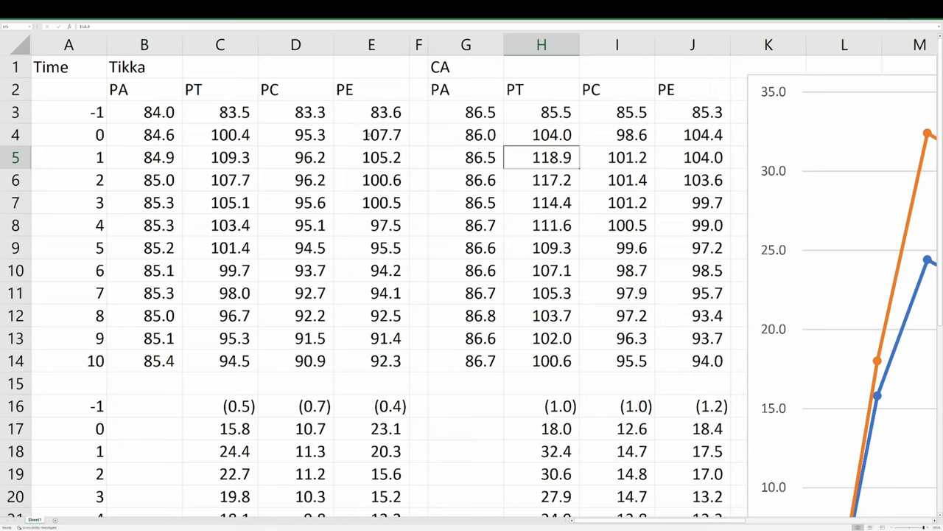
{"action": "left_click", "coordinate": [371, 134]}
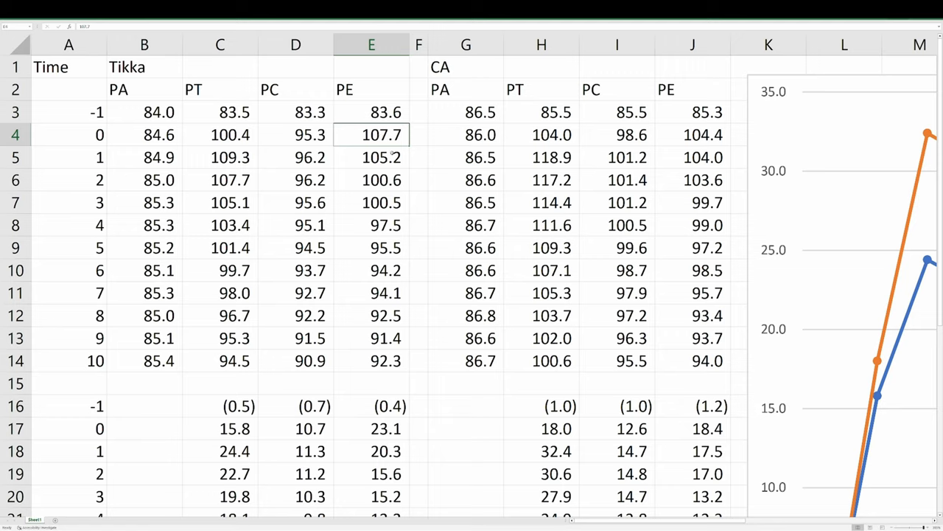
{"action": "left_click", "coordinate": [542, 134]}
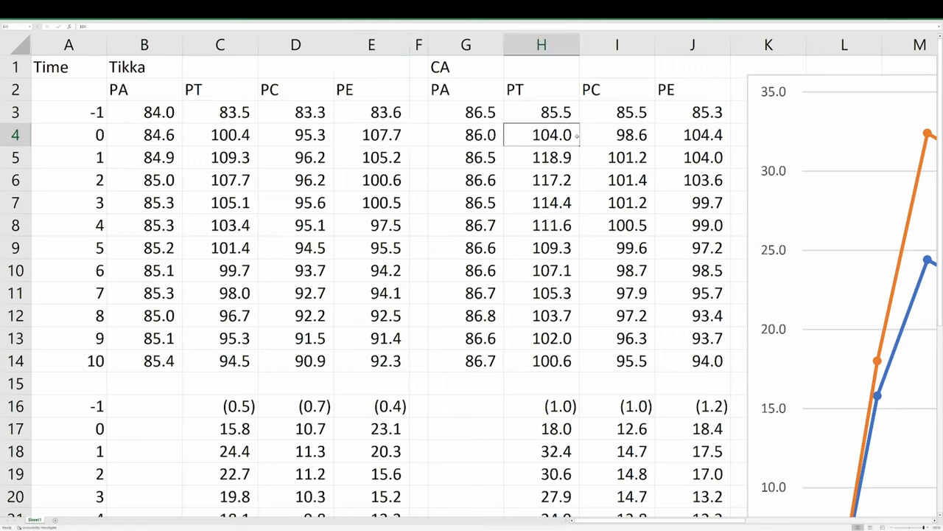
{"action": "left_click", "coordinate": [693, 135]}
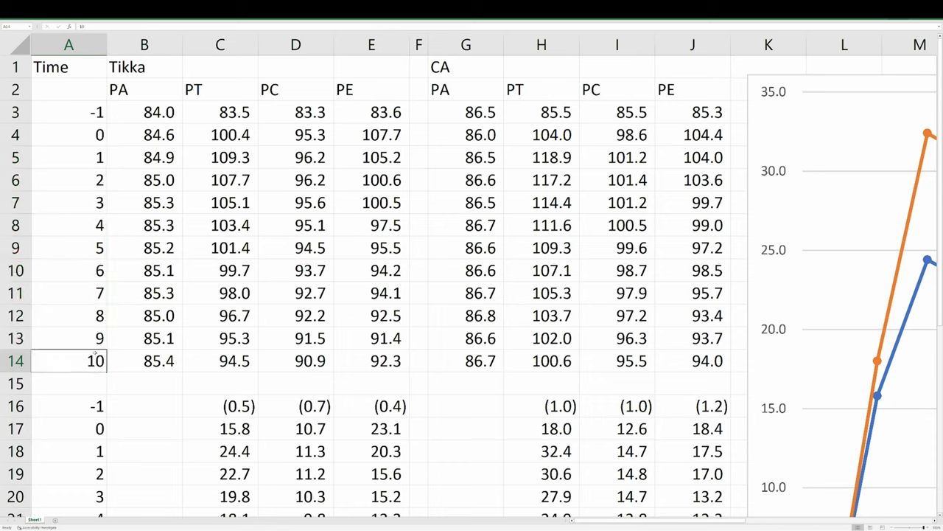
Select the Tikka PT, Tikka PC and CA PE readings for times 1 to 10.
{"action": "left_click", "coordinate": [219, 157]}
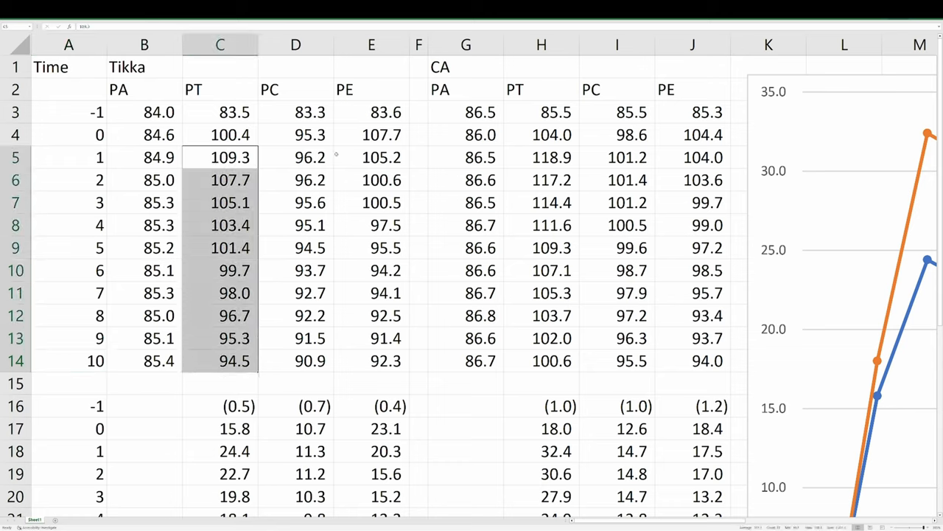
{"action": "left_click", "coordinate": [295, 157]}
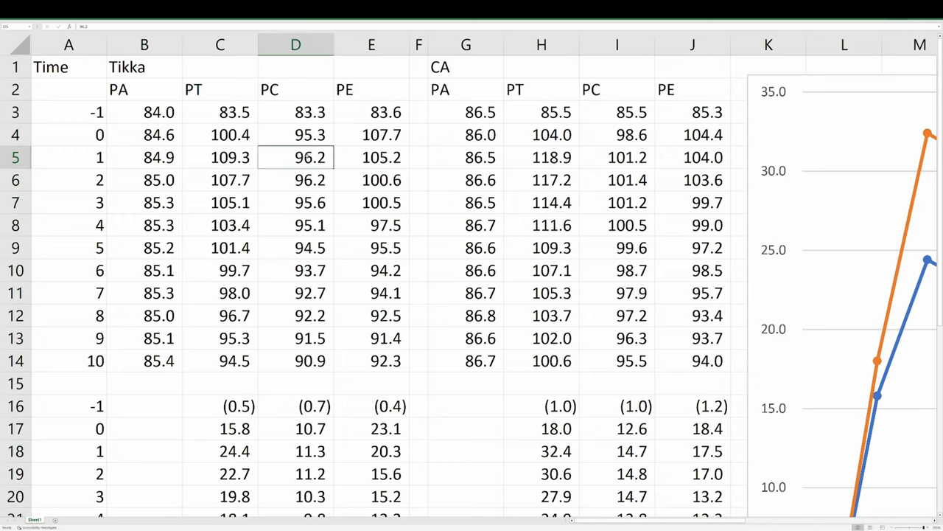
{"action": "left_click", "coordinate": [295, 180]}
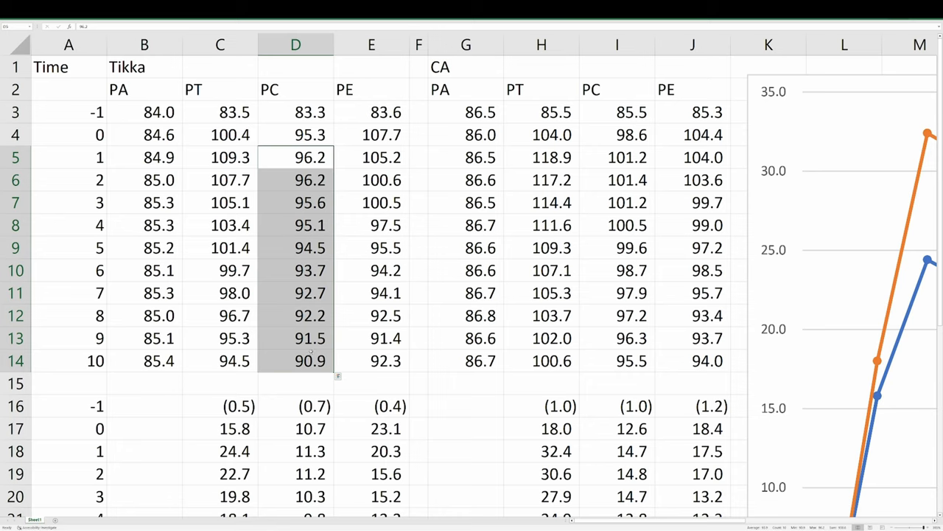
{"action": "left_click", "coordinate": [372, 157]}
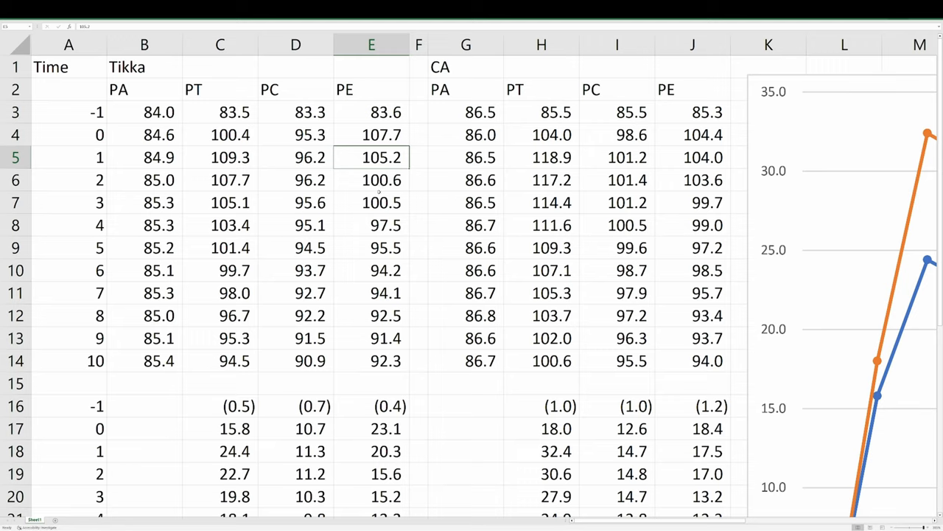
{"action": "mouse_move", "coordinate": [603, 159]}
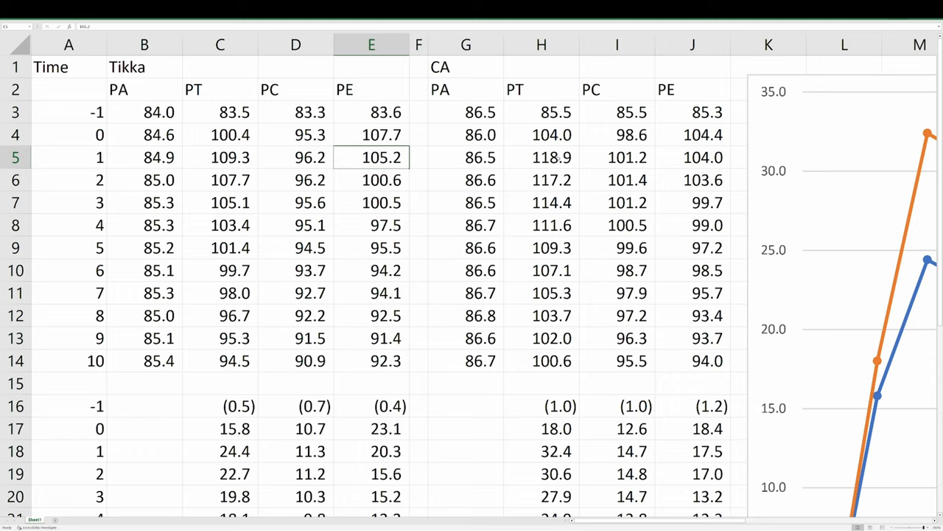
{"action": "left_click", "coordinate": [541, 157]}
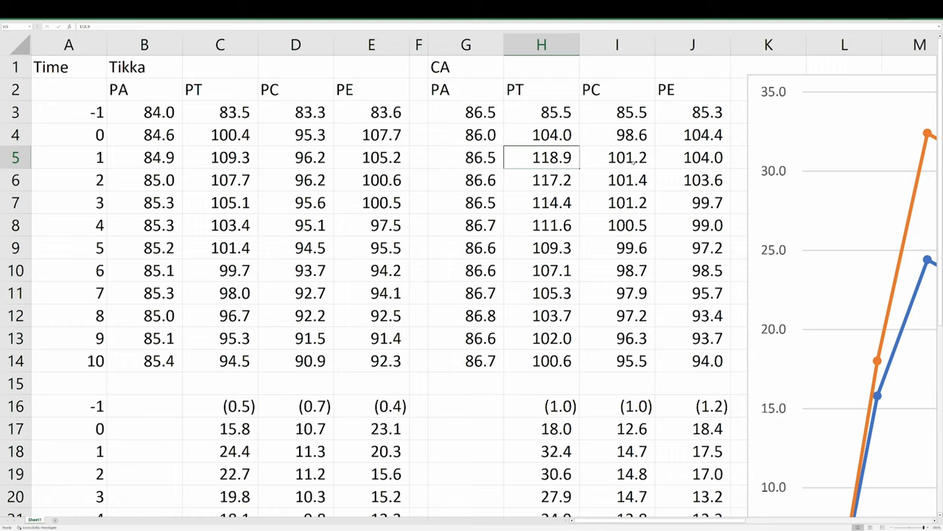
{"action": "left_click", "coordinate": [617, 157]}
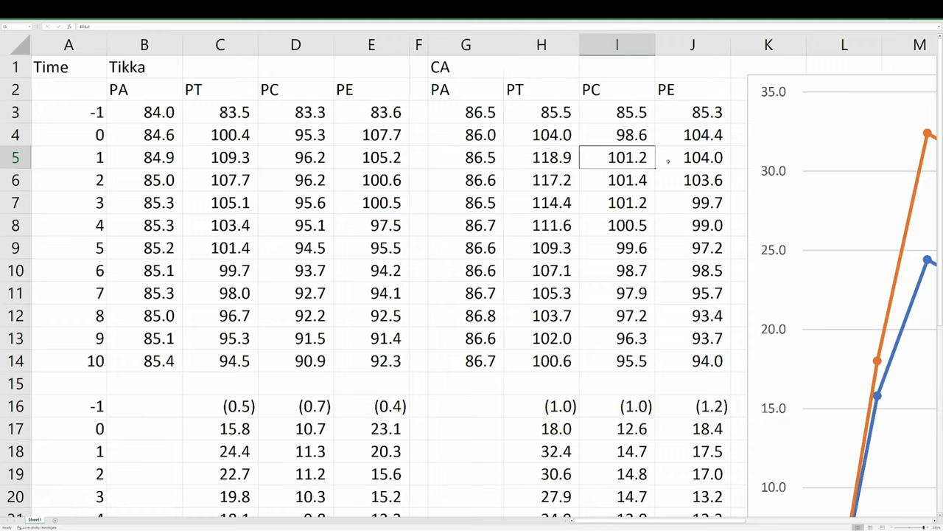
{"action": "left_click", "coordinate": [692, 157]}
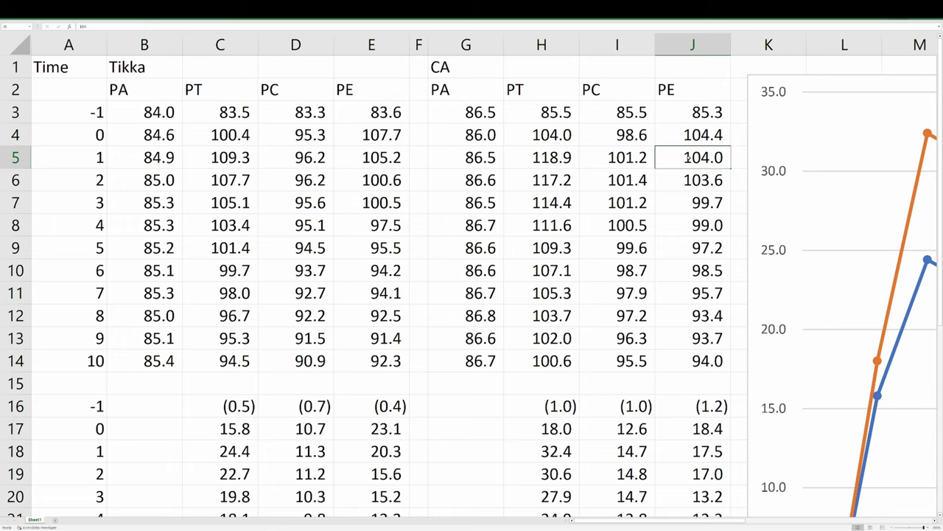
{"action": "left_click_drag", "start_coordinate": [692, 157], "coordinate": [692, 360]}
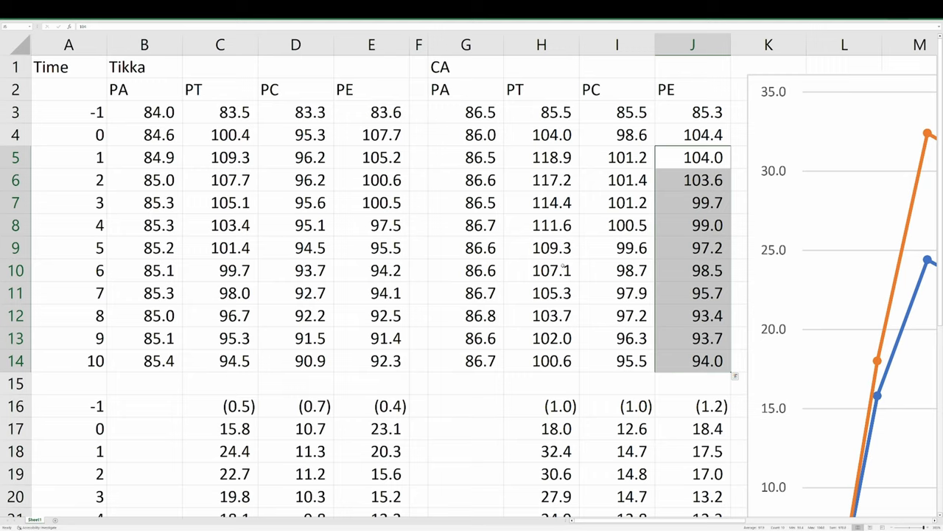
{"action": "mouse_move", "coordinate": [453, 293]}
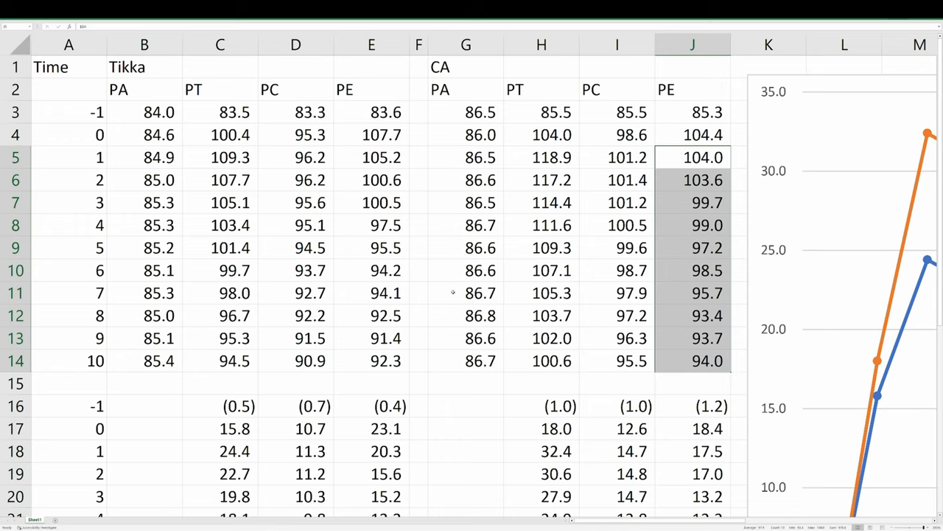
Inspect the first CA PA reading and the PT and PC differences at time 1.
{"action": "left_click", "coordinate": [465, 112]}
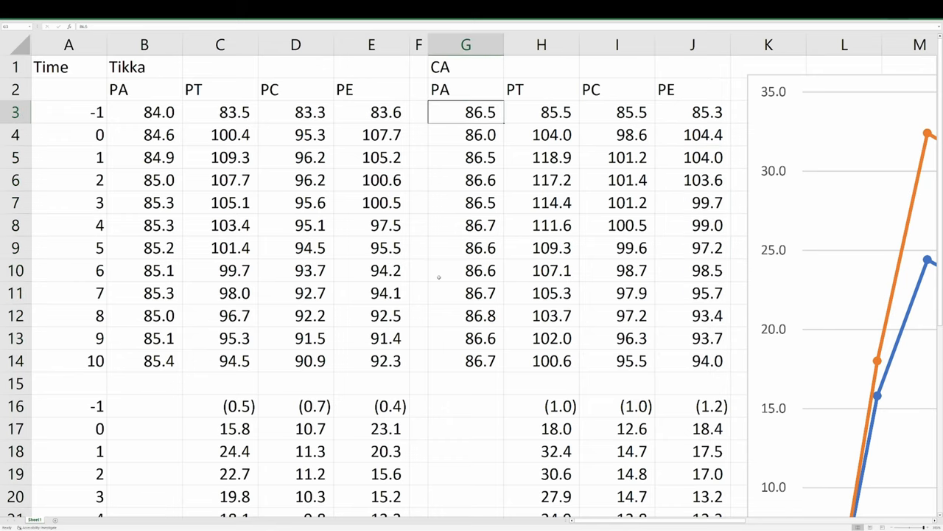
{"action": "scroll", "scroll_direction": "down", "scroll_amount": 3}
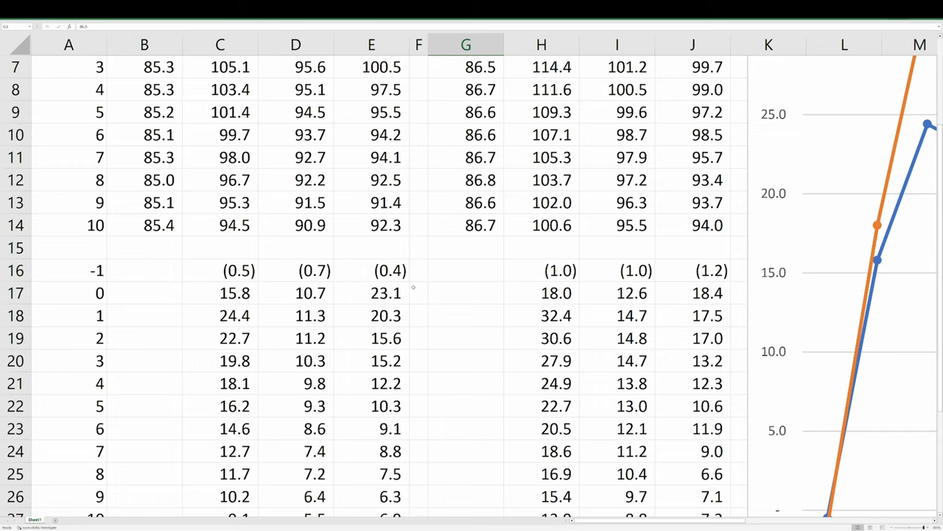
{"action": "scroll", "scroll_direction": "down", "scroll_amount": 3}
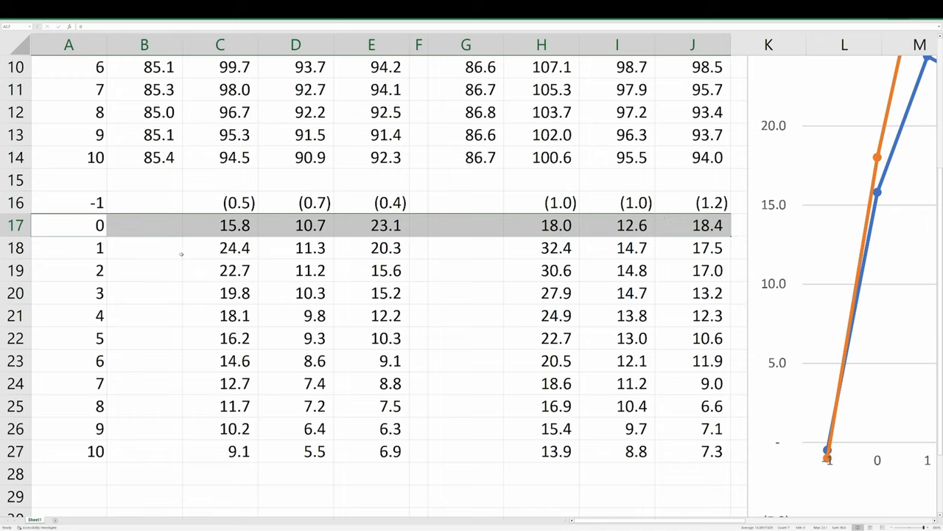
{"action": "left_click", "coordinate": [220, 248]}
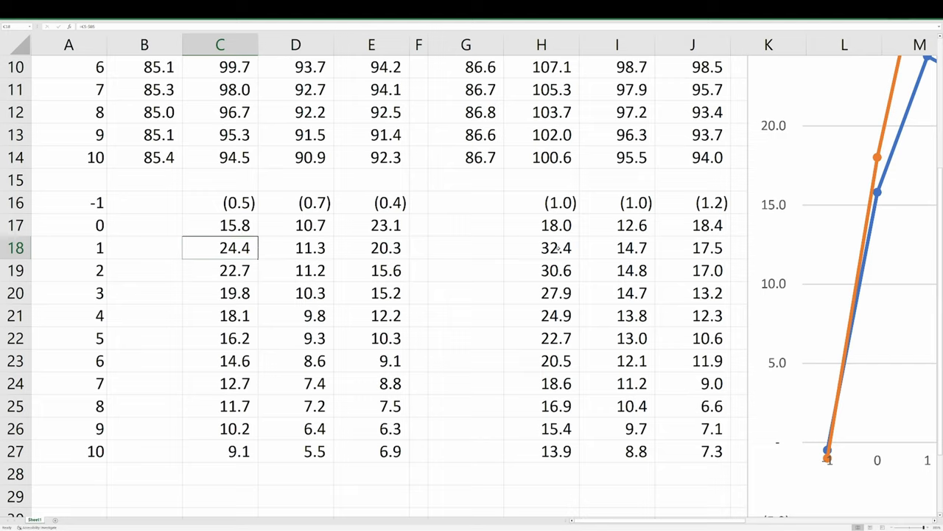
{"action": "left_click", "coordinate": [555, 248]}
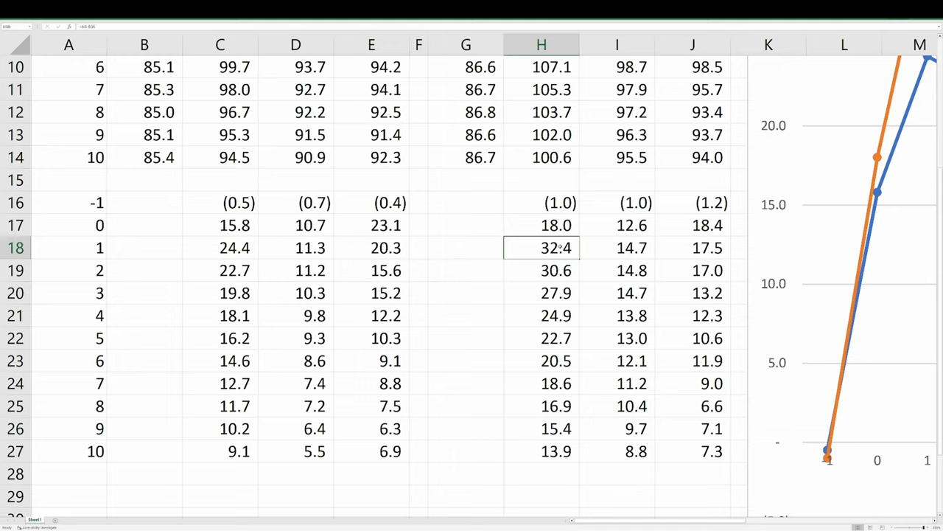
{"action": "left_click", "coordinate": [296, 248]}
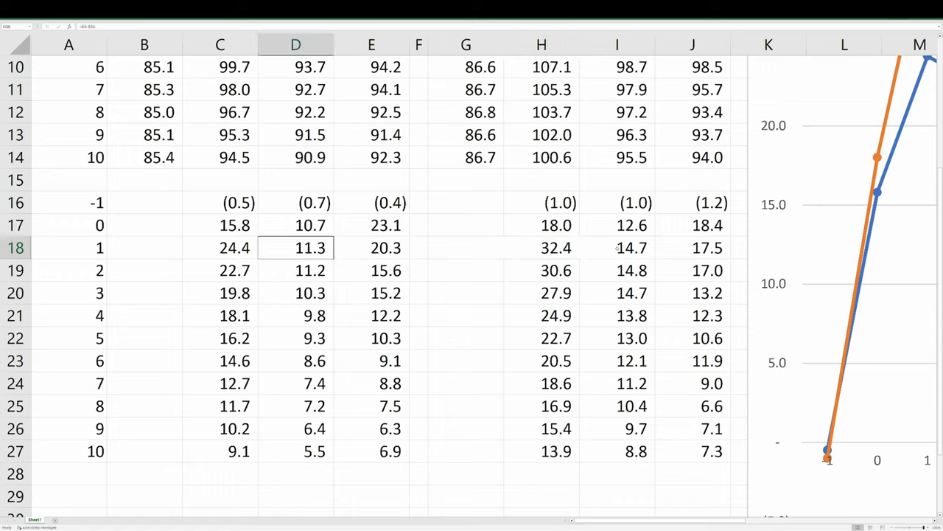
Compare the Tikka and CA PE and PT difference formulas, then check time 5.
{"action": "left_click", "coordinate": [617, 248]}
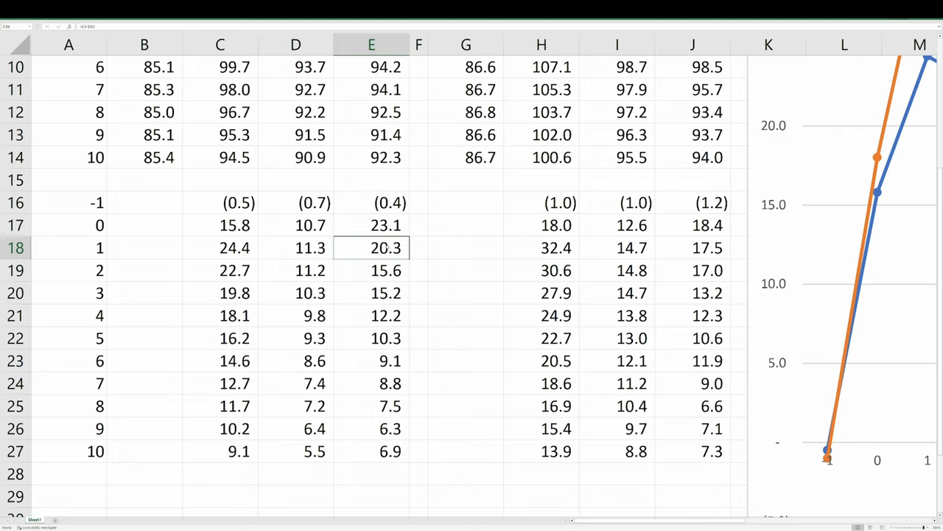
{"action": "left_click", "coordinate": [692, 248]}
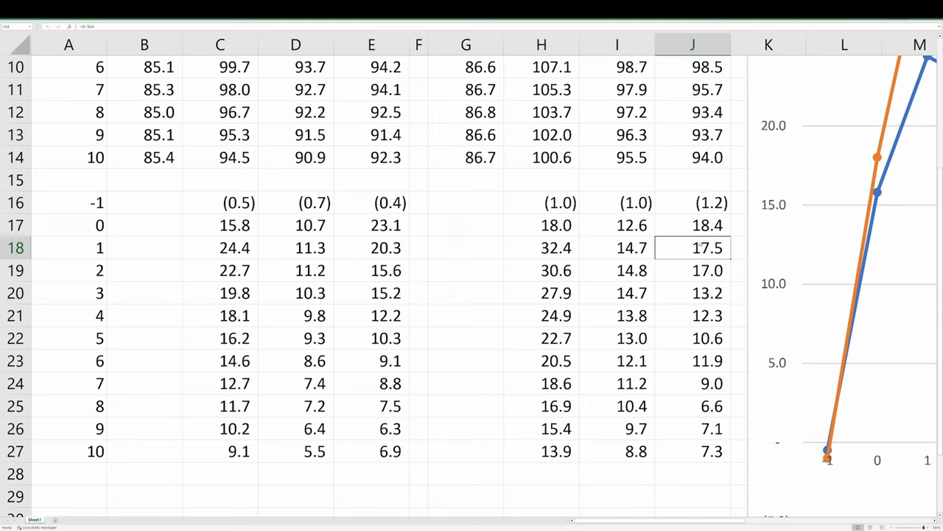
{"action": "left_click", "coordinate": [371, 247]}
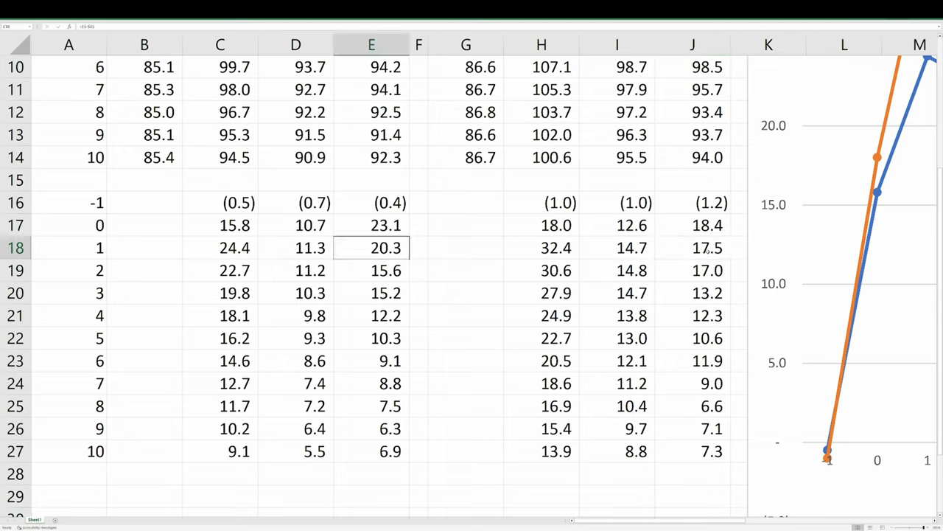
{"action": "left_click", "coordinate": [692, 247]}
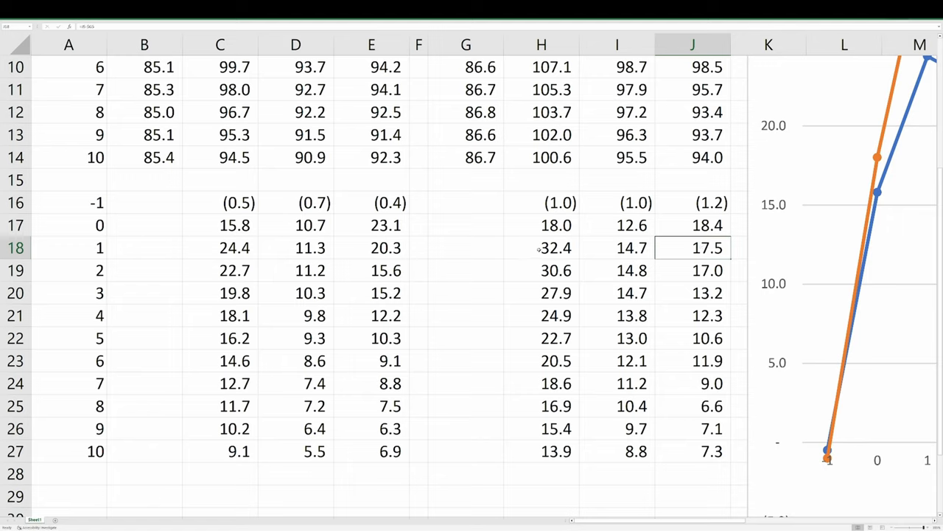
{"action": "left_click", "coordinate": [541, 248]}
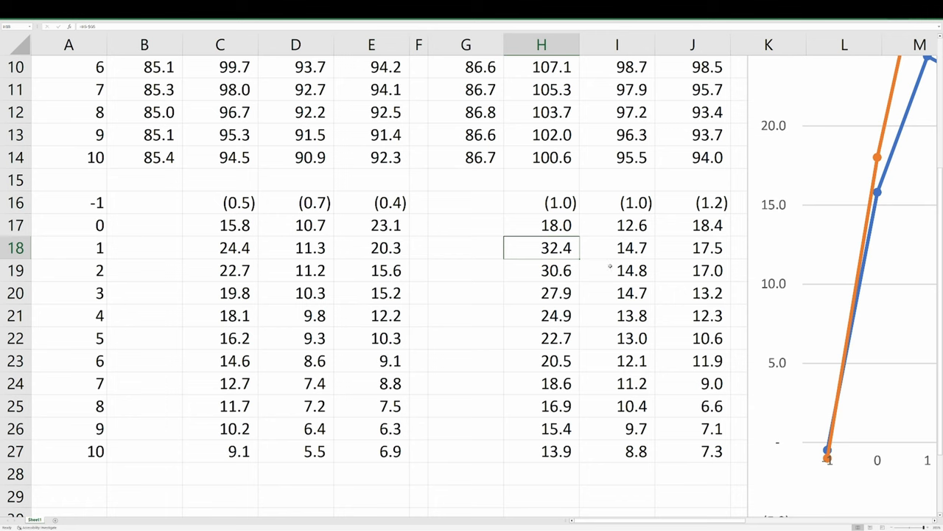
{"action": "scroll", "scroll_direction": "up", "scroll_amount": 3}
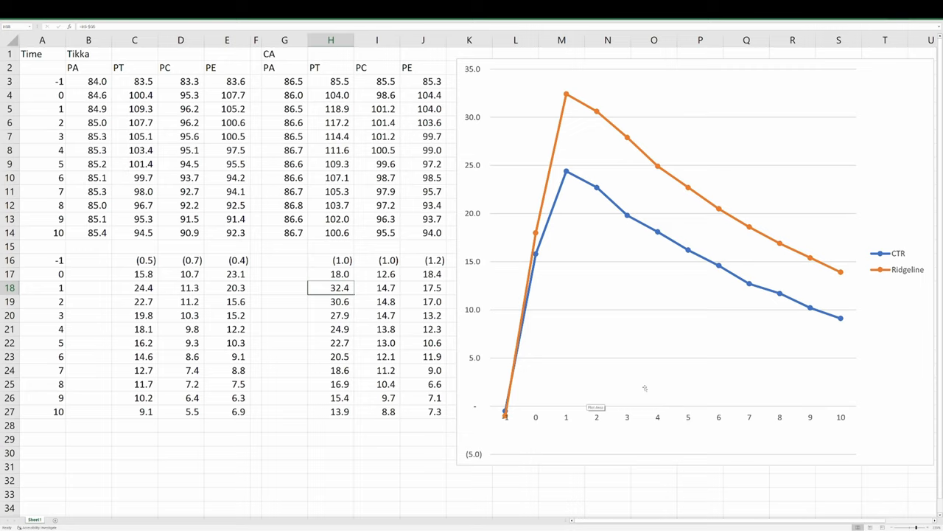
{"action": "mouse_move", "coordinate": [568, 157]}
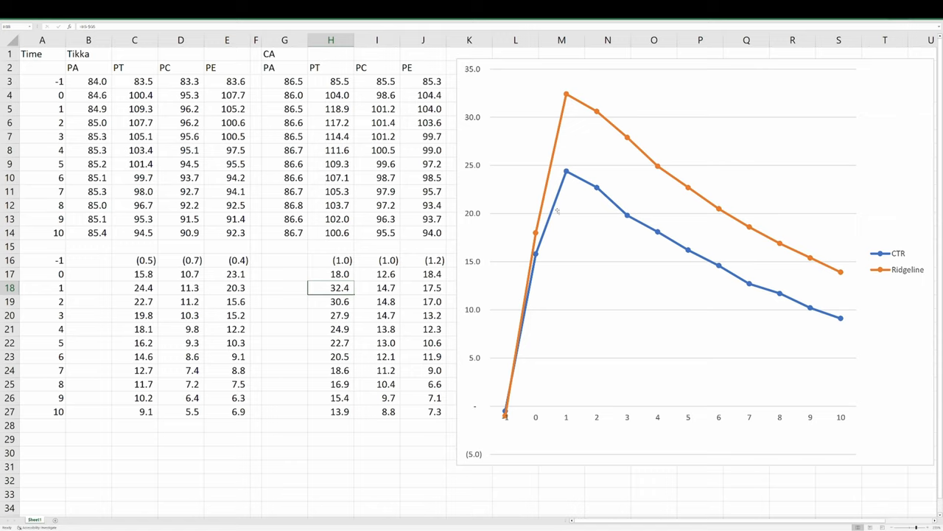
{"action": "mouse_move", "coordinate": [571, 102]}
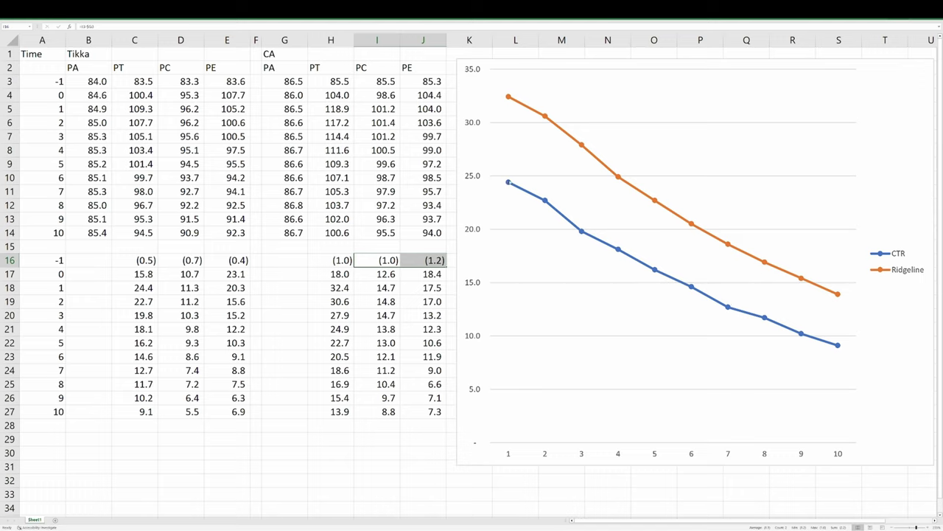
{"action": "left_click", "coordinate": [693, 258]}
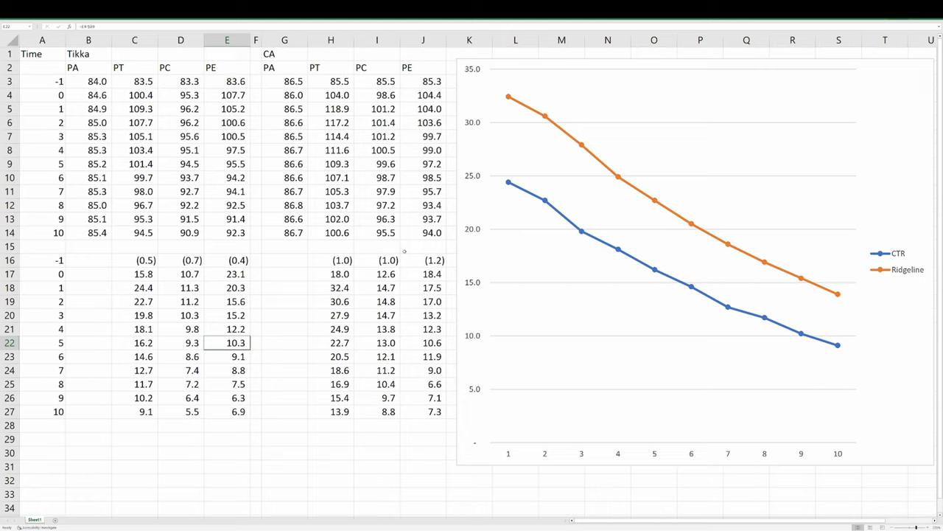
{"action": "mouse_move", "coordinate": [418, 251]}
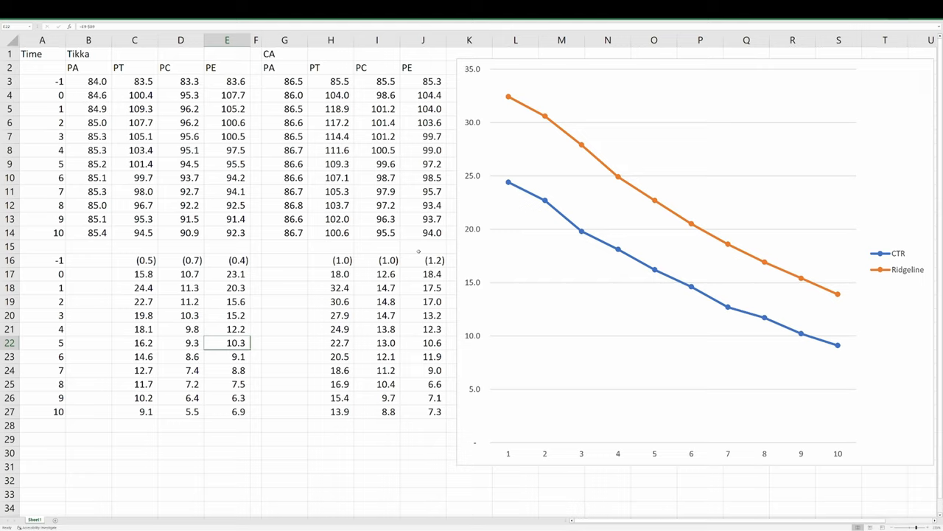
{"action": "mouse_move", "coordinate": [488, 227]}
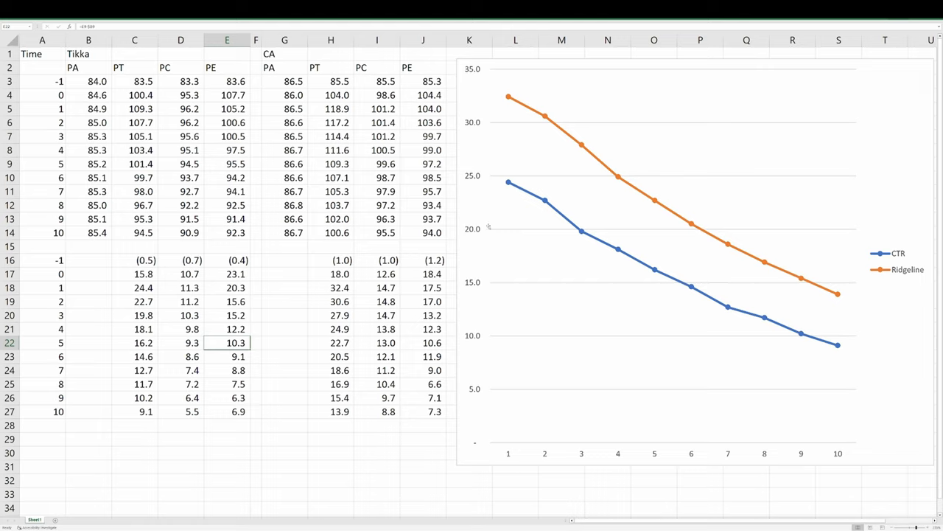
{"action": "mouse_move", "coordinate": [541, 187]}
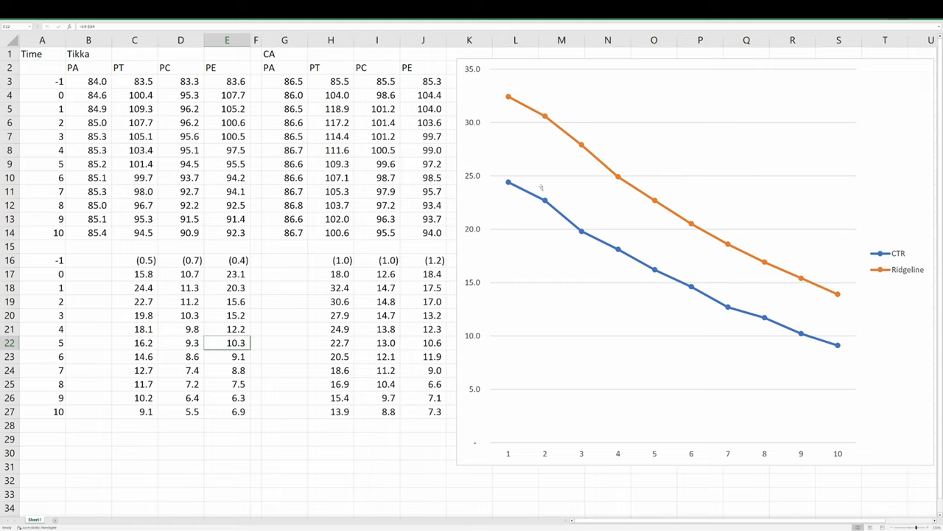
{"action": "mouse_move", "coordinate": [542, 190]}
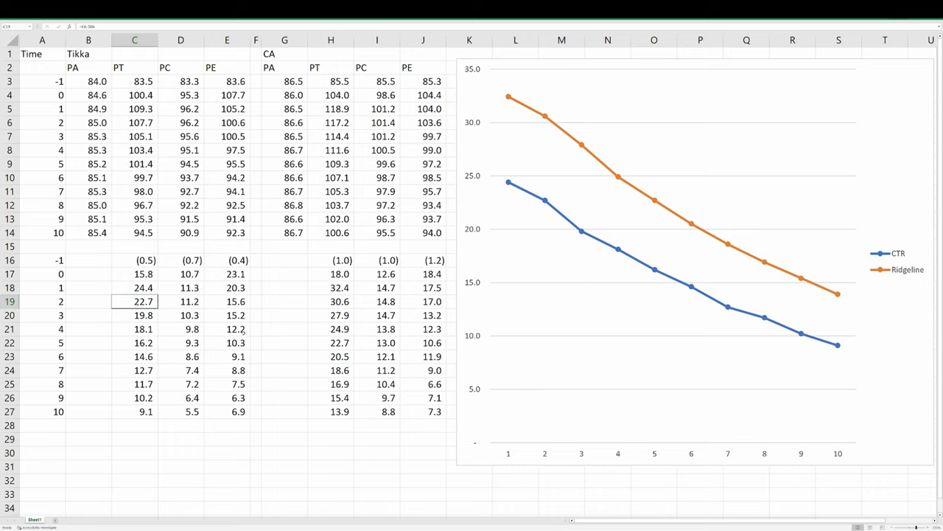
{"action": "left_click", "coordinate": [331, 342]}
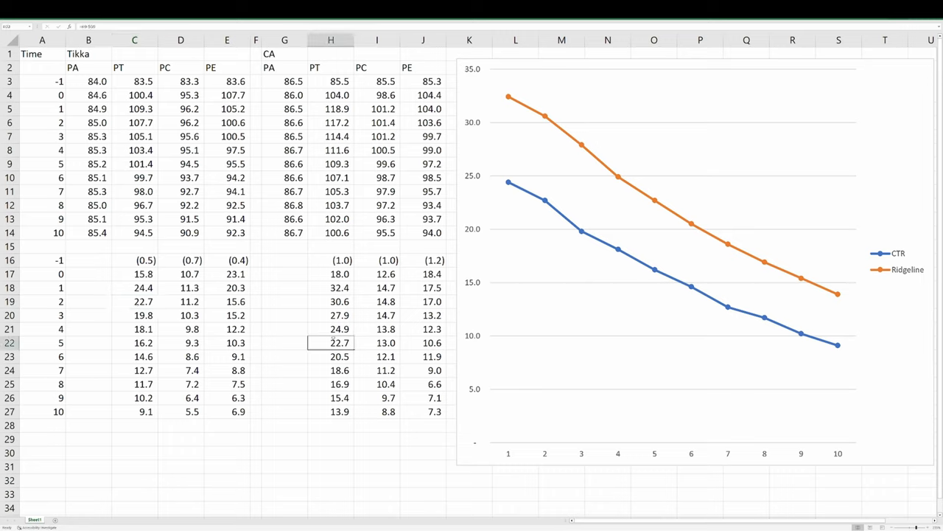
{"action": "left_click", "coordinate": [41, 342]}
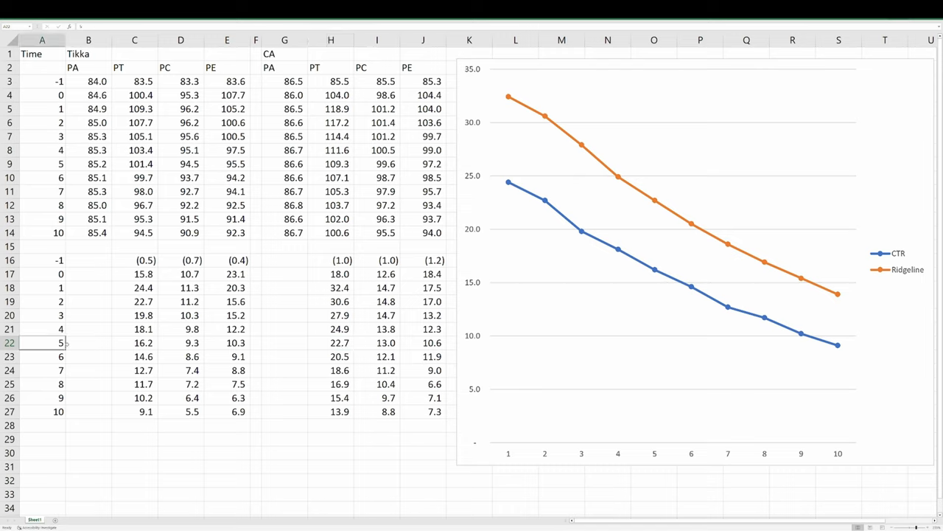
{"action": "left_click", "coordinate": [330, 342]}
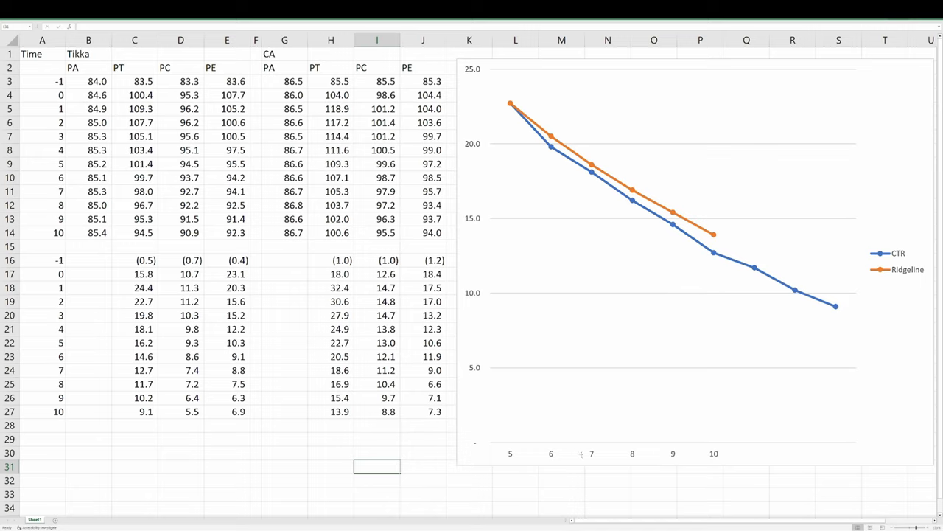
{"action": "mouse_move", "coordinate": [585, 454]}
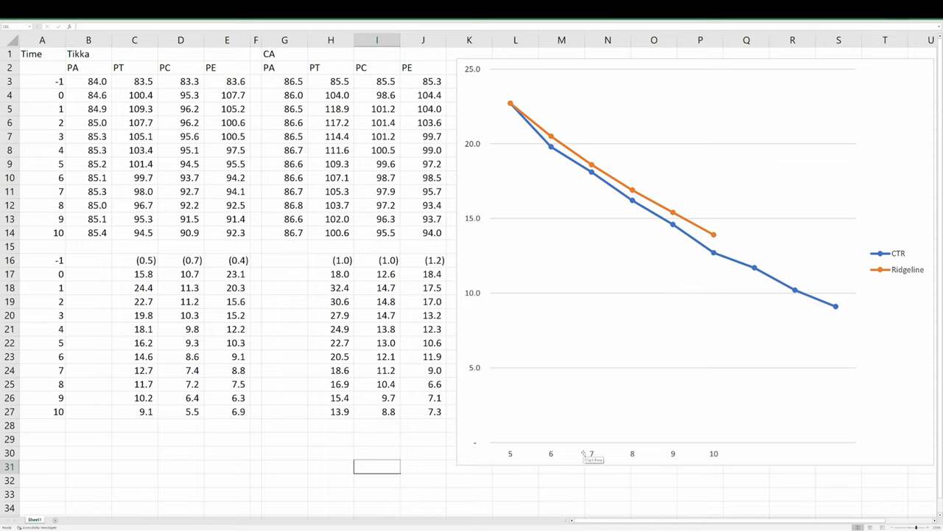
{"action": "mouse_move", "coordinate": [574, 174]}
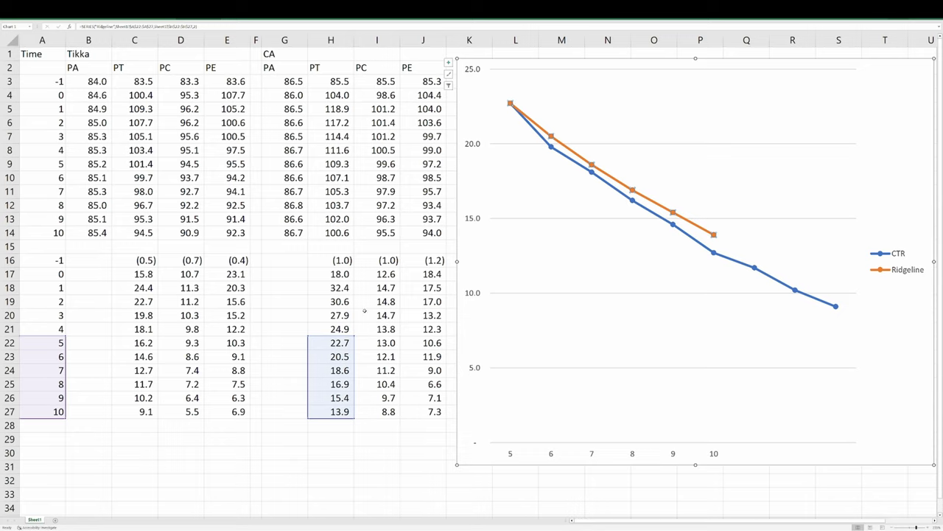
{"action": "mouse_move", "coordinate": [682, 289]}
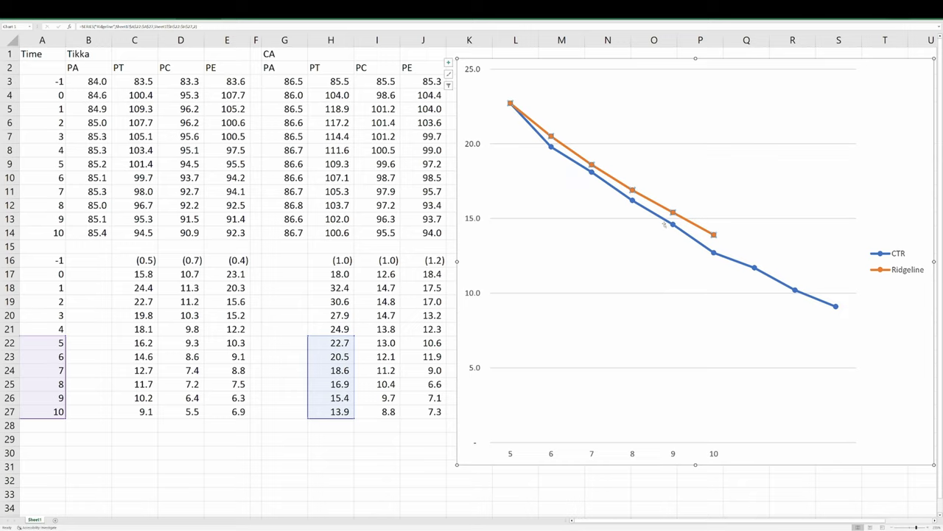
{"action": "mouse_move", "coordinate": [568, 163]}
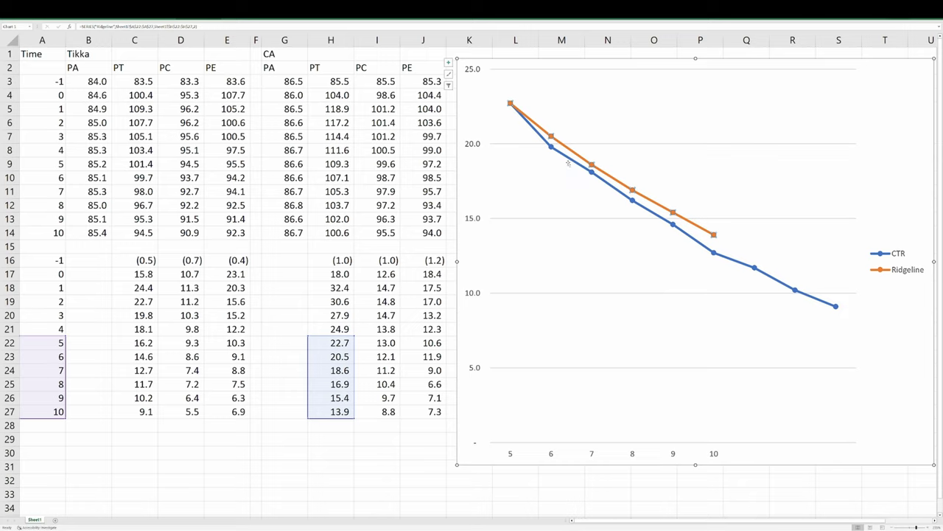
{"action": "mouse_move", "coordinate": [569, 164]}
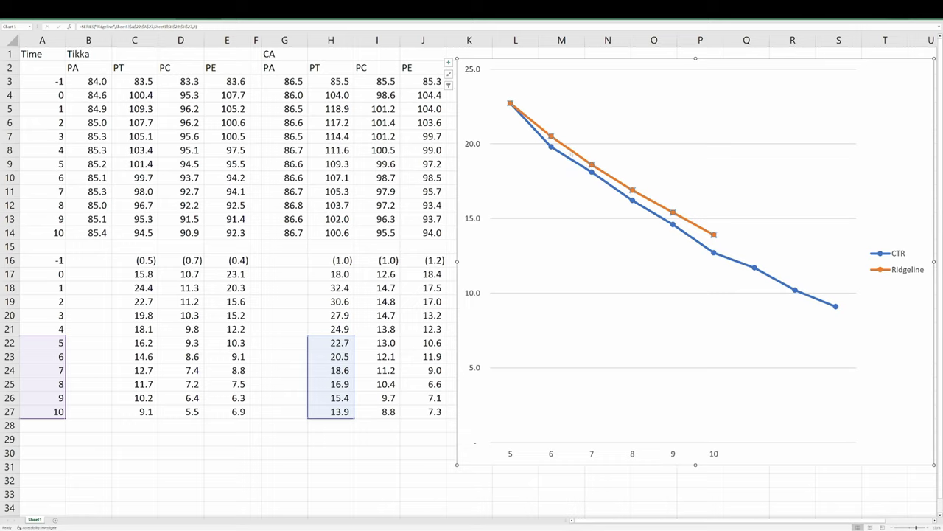
{"action": "mouse_move", "coordinate": [597, 247]}
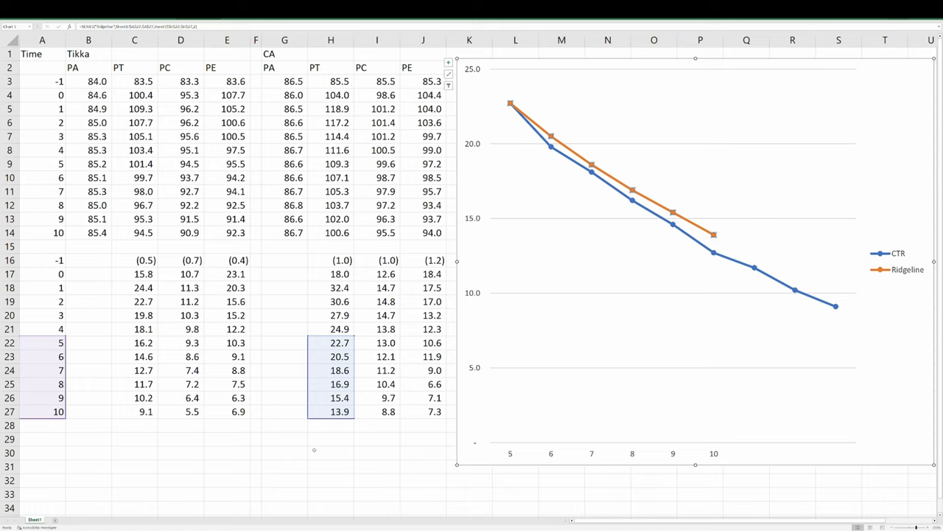
Start the Diff column with '-', enter the aligned difference formula and fill it to G27.
{"action": "left_click", "coordinate": [331, 439]}
{"action": "type", "text": "=H22"}
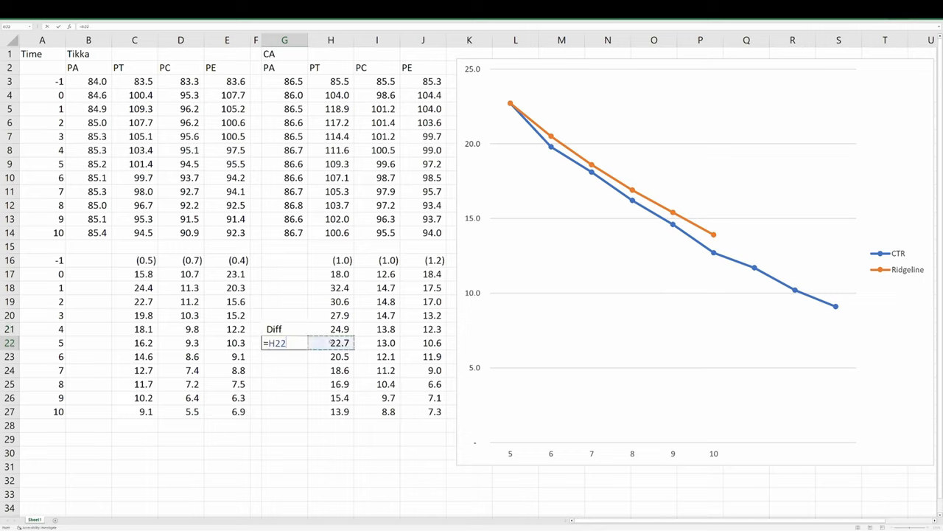
{"action": "type", "text": "-"}
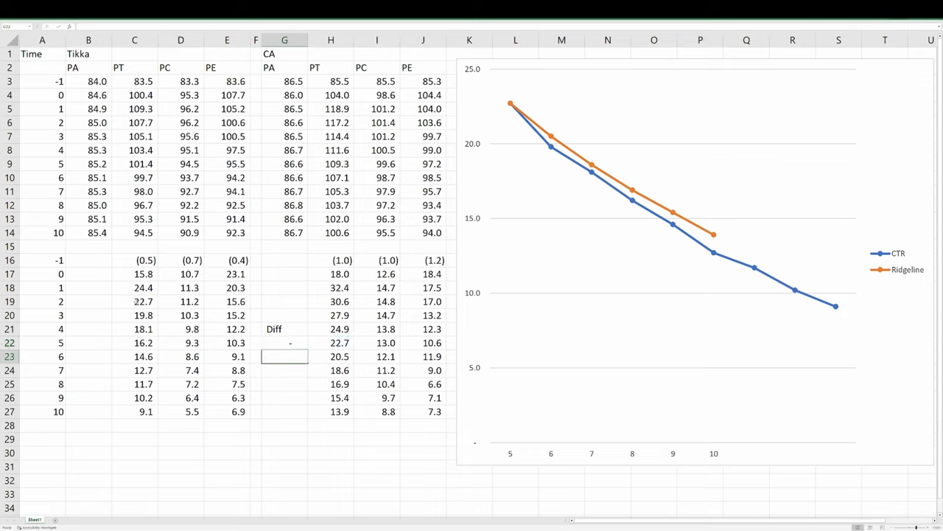
{"action": "left_click", "coordinate": [284, 342]}
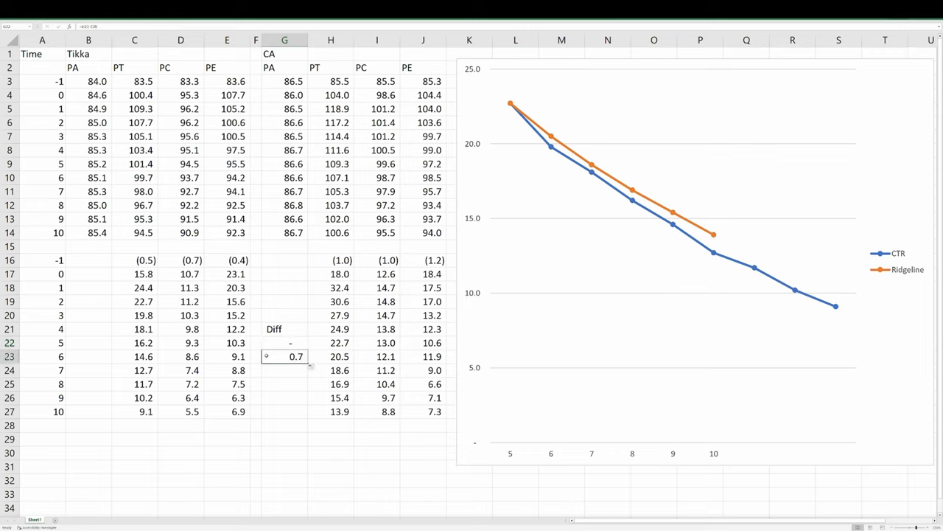
{"action": "key", "text": "Return"}
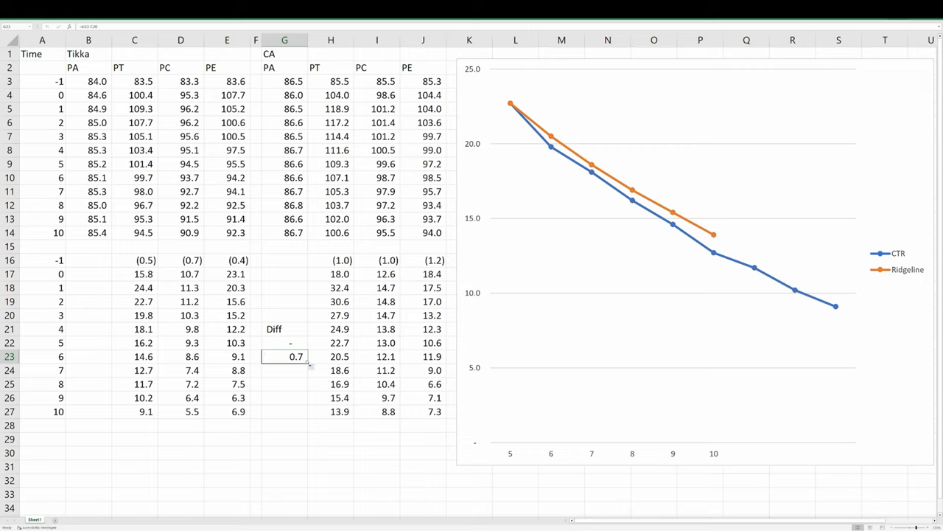
{"action": "left_click_drag", "start_coordinate": [296, 357], "coordinate": [296, 411]}
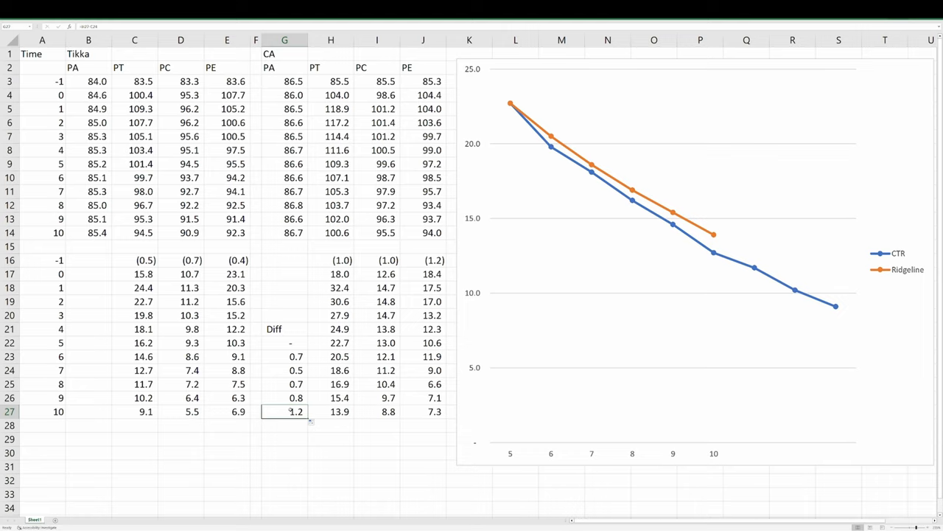
{"action": "left_click", "coordinate": [134, 301]}
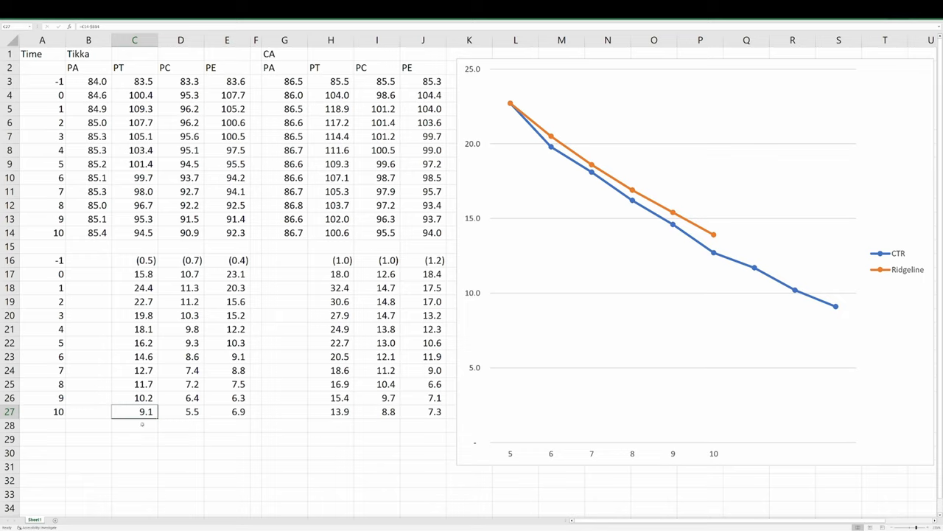
{"action": "mouse_move", "coordinate": [146, 432]}
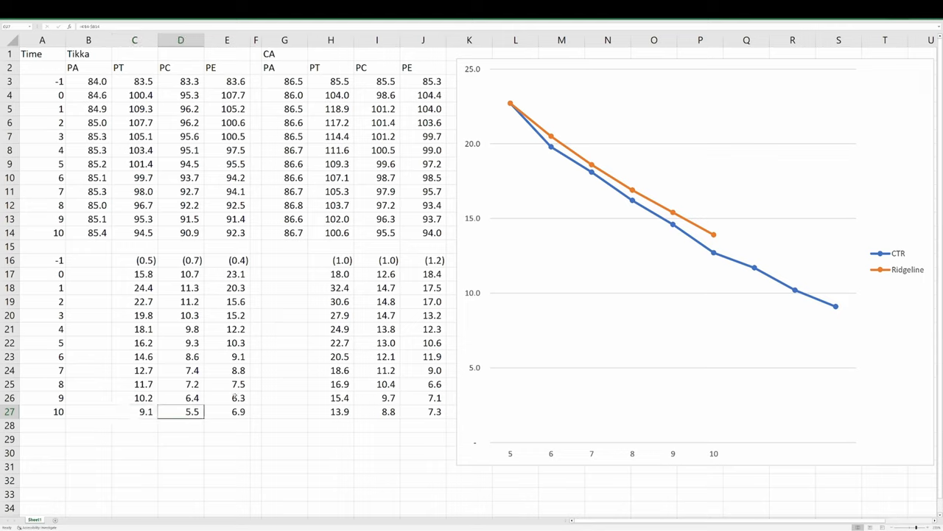
{"action": "left_click", "coordinate": [226, 411]}
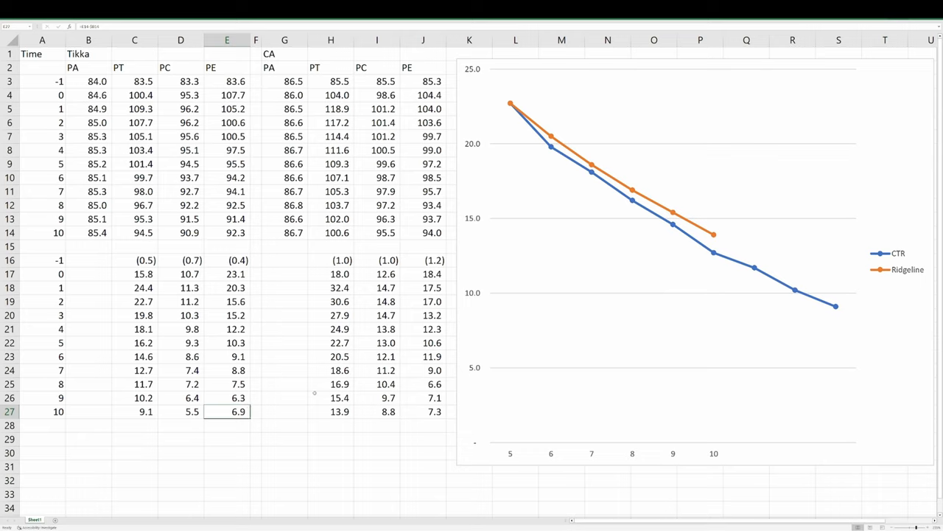
{"action": "left_click", "coordinate": [331, 412]}
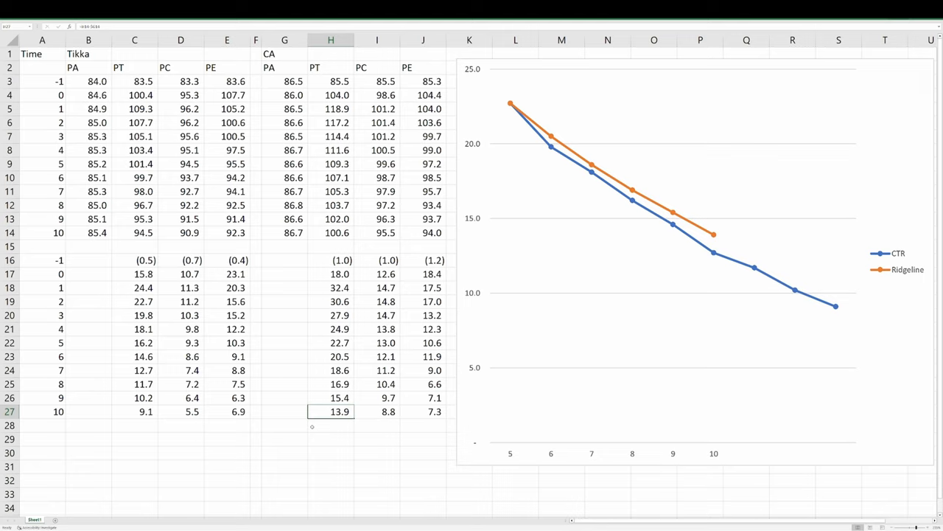
{"action": "left_click", "coordinate": [377, 412]}
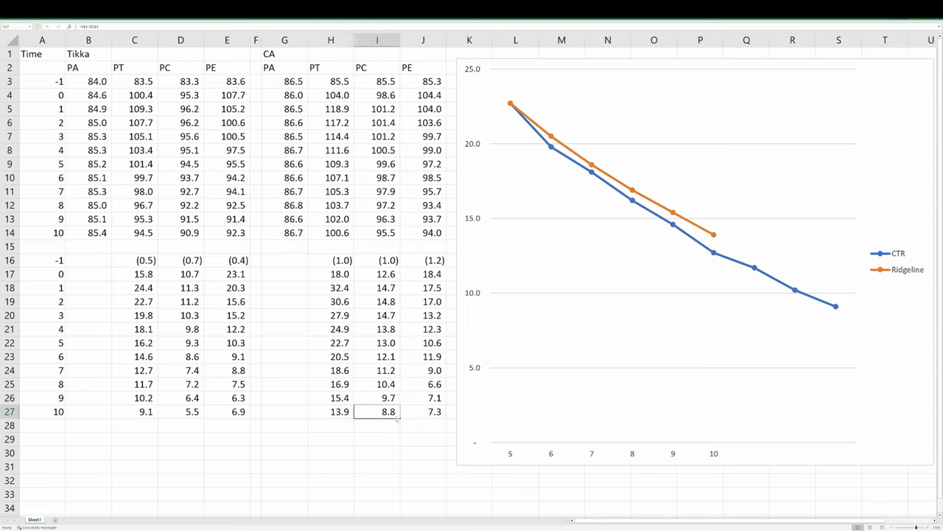
{"action": "left_click", "coordinate": [423, 412]}
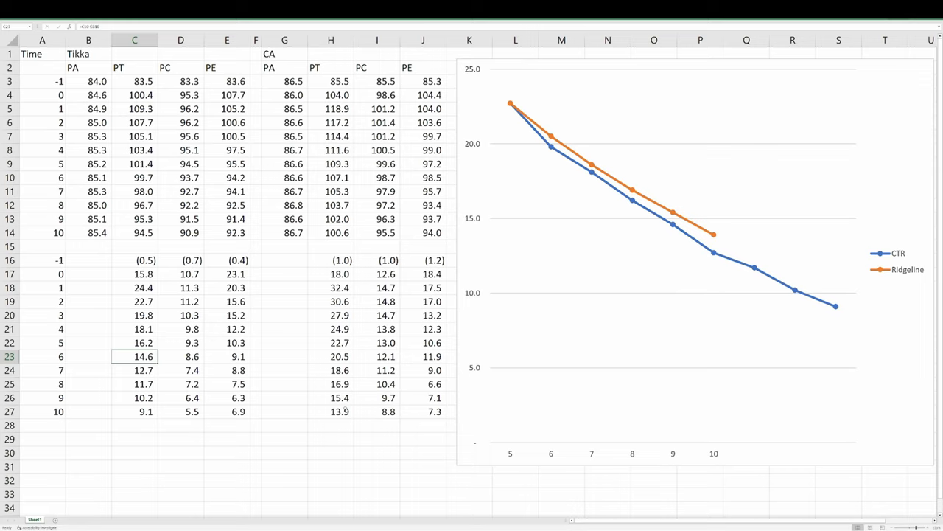
{"action": "left_click", "coordinate": [135, 301]}
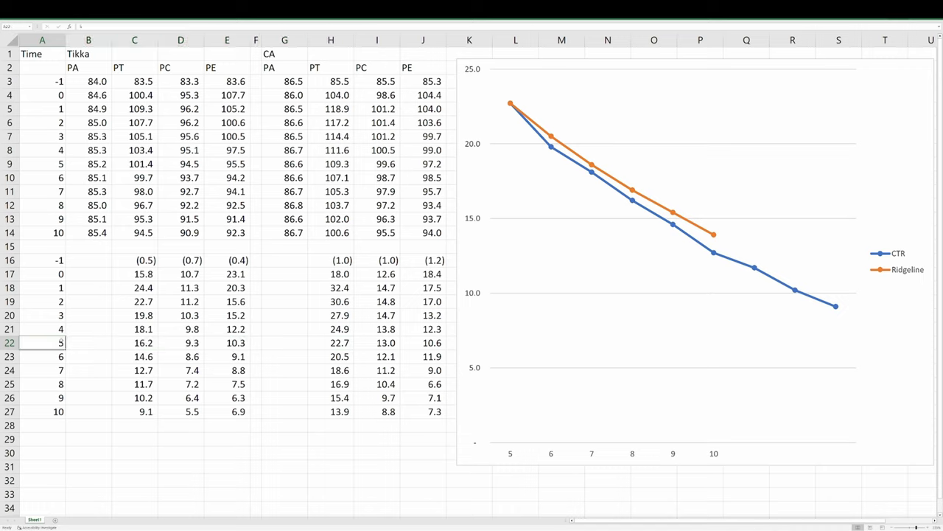
{"action": "left_click", "coordinate": [330, 342]}
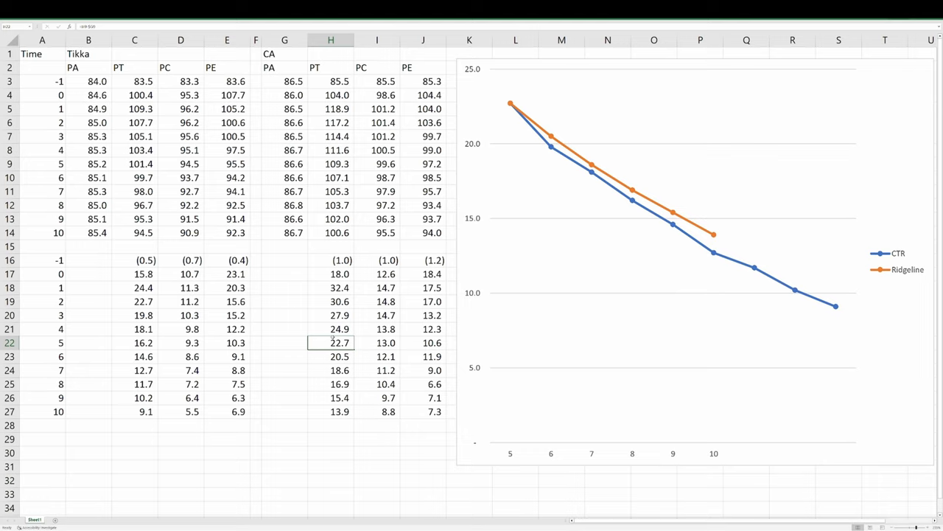
{"action": "left_click", "coordinate": [330, 411]}
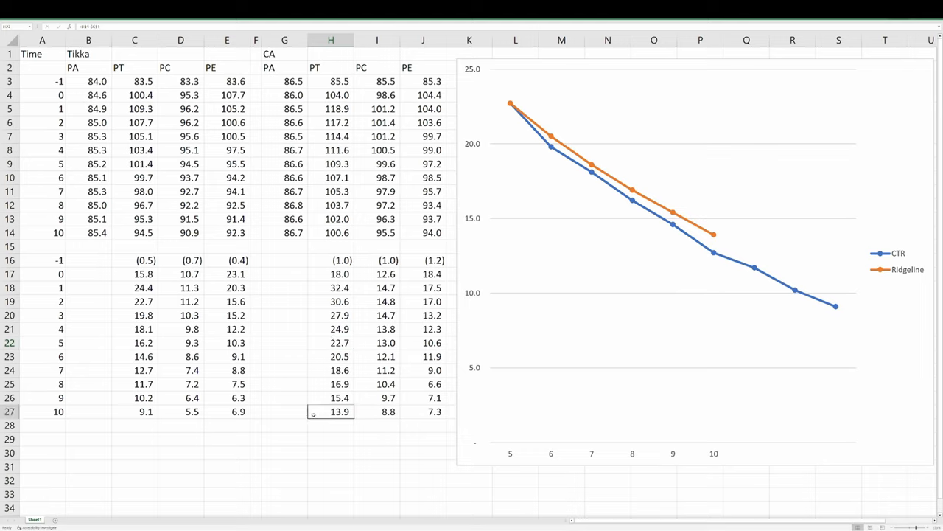